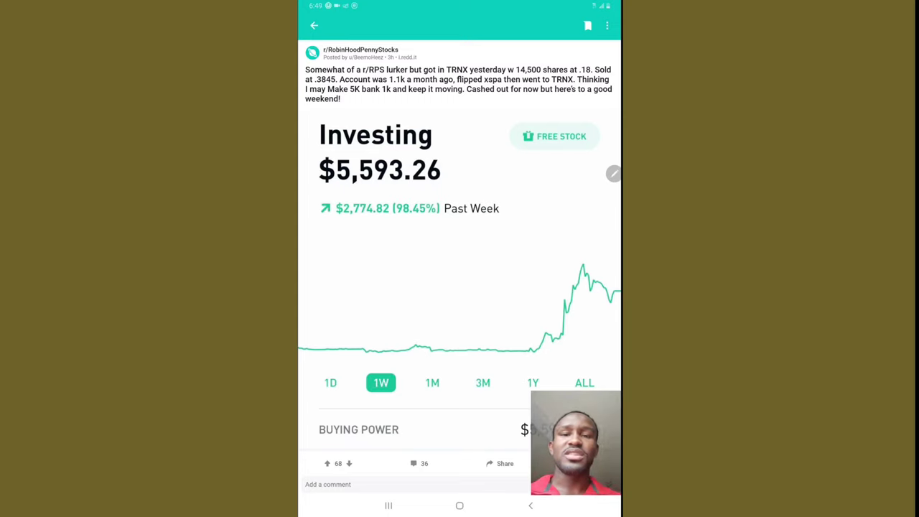
- Scroll the TRNX post down to the buying power row and the 'Solid work' comment
{"action": "scroll", "scroll_direction": "down", "scroll_amount": 3}
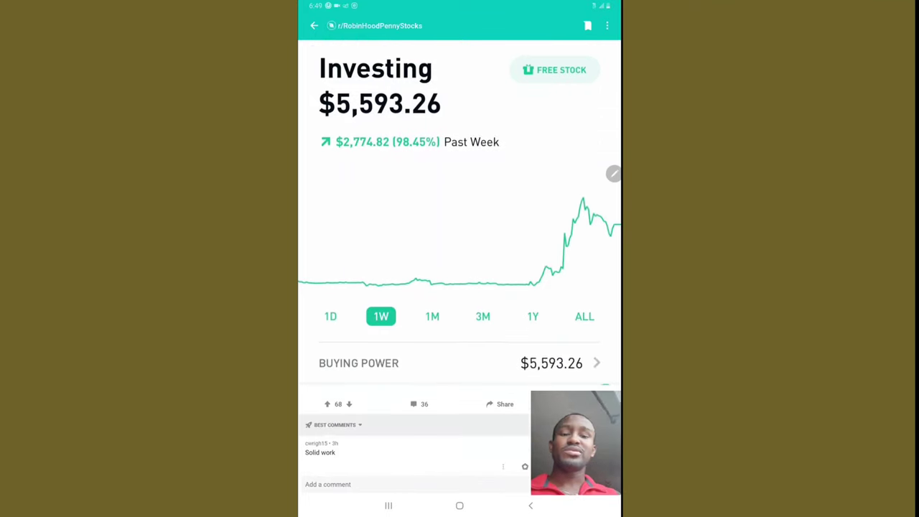
- Scroll through the TRNX offering comments and open the Robinhood screenshot full-size
{"action": "scroll", "scroll_direction": "down", "scroll_amount": 3}
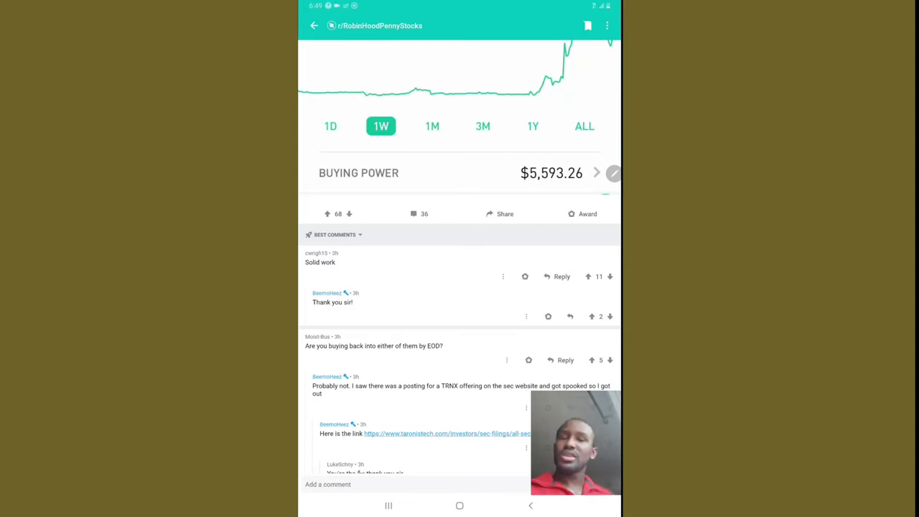
{"action": "scroll", "scroll_direction": "down", "scroll_amount": 3}
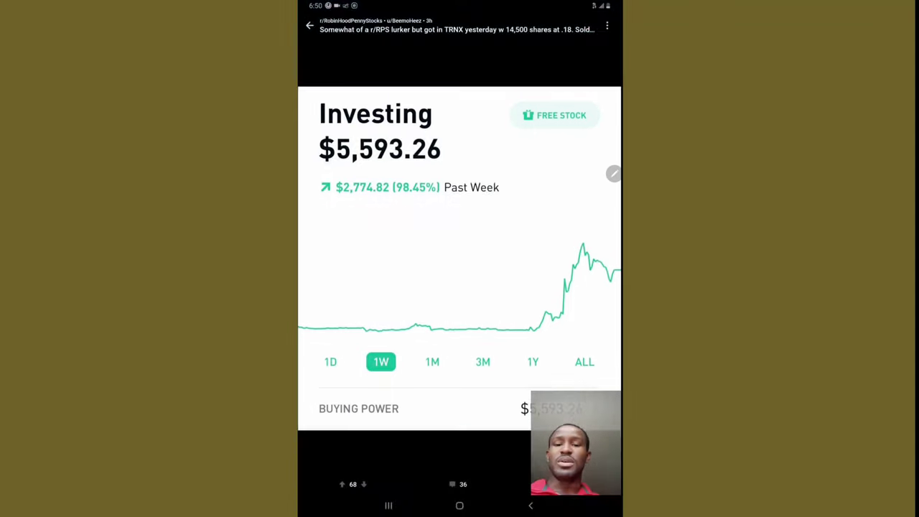
- Zoom into the portfolio screenshot, then close the viewer to return to the post
{"action": "scroll", "scroll_direction": "down", "scroll_amount": 3}
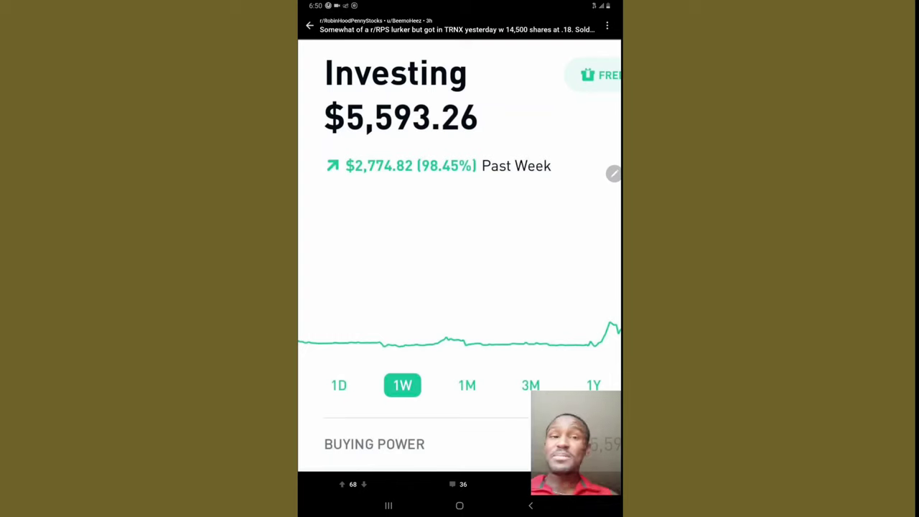
{"action": "scroll", "scroll_direction": "down", "scroll_amount": 3}
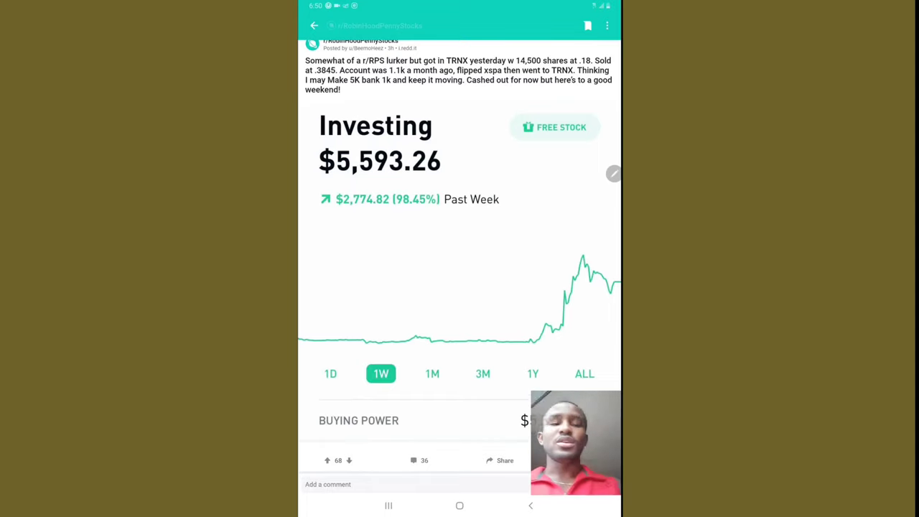
- Scroll to the replies with the taronistech SEC filings link and the 0.46$ offering question
{"action": "scroll", "scroll_direction": "down", "scroll_amount": 3}
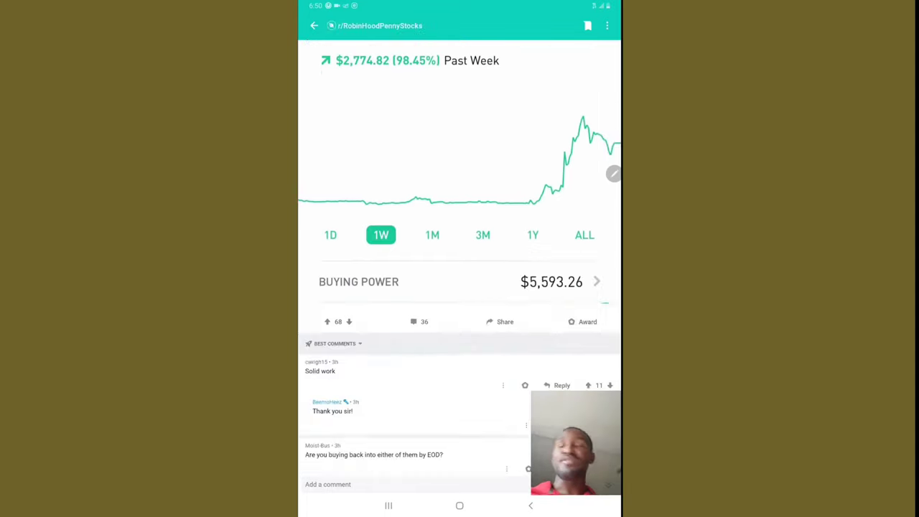
{"action": "scroll", "scroll_direction": "down", "scroll_amount": 3}
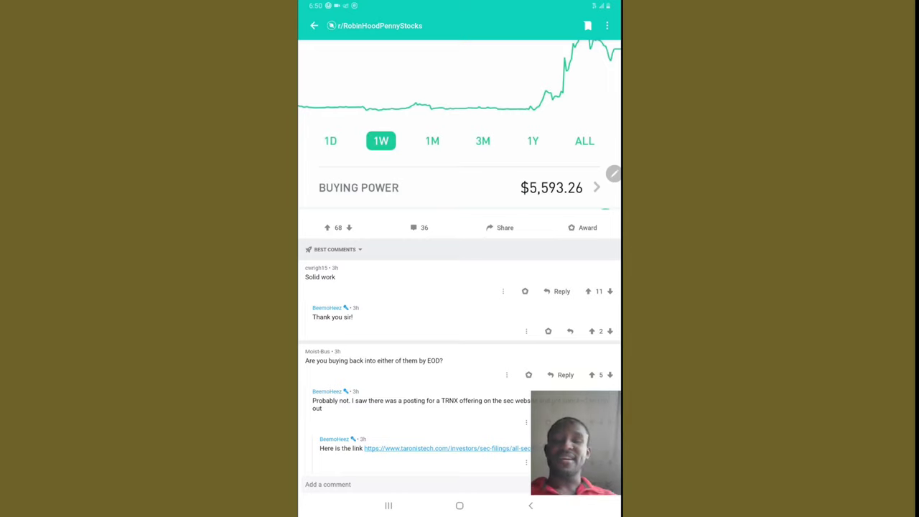
{"action": "scroll", "scroll_direction": "down", "scroll_amount": 3}
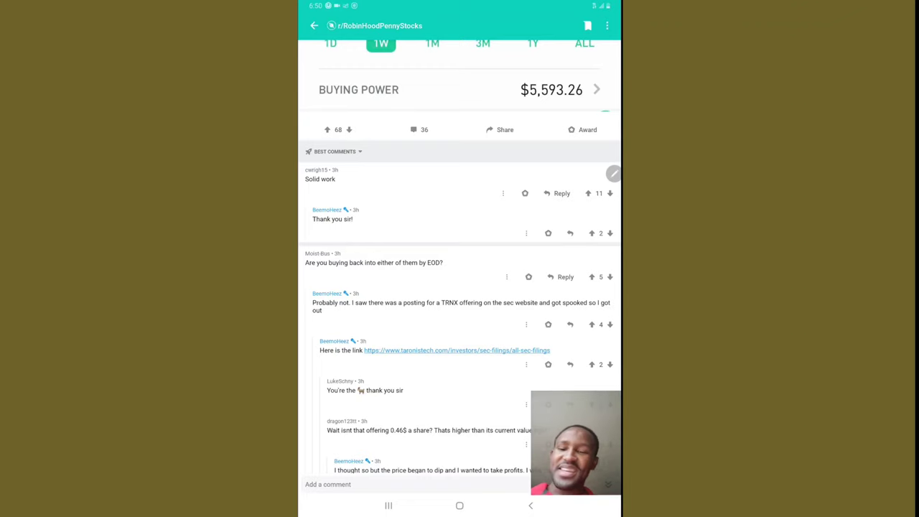
{"action": "scroll", "scroll_direction": "down", "scroll_amount": 3}
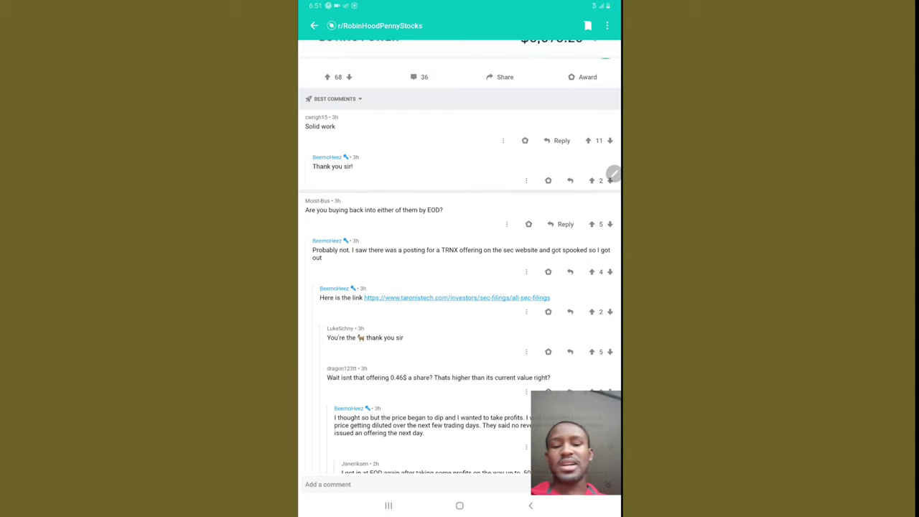
{"action": "left_click", "coordinate": [457, 297]}
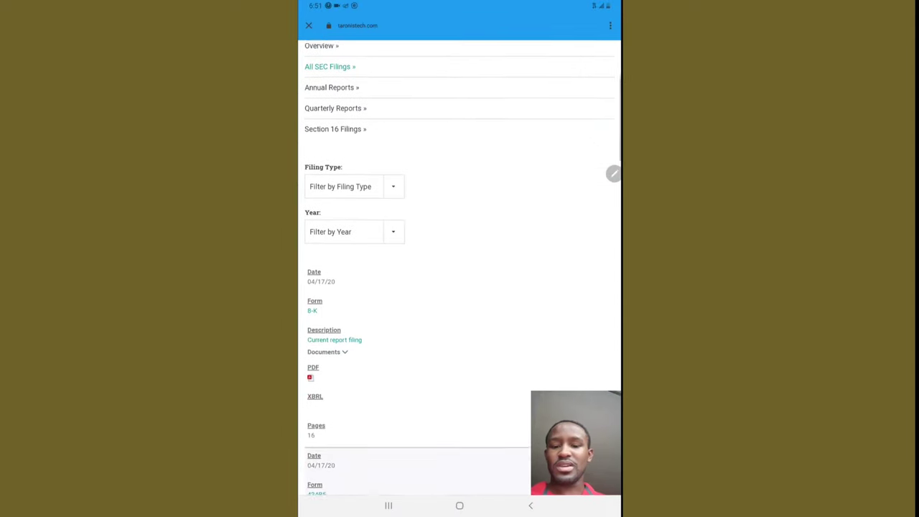
{"action": "scroll", "scroll_direction": "down", "scroll_amount": 3}
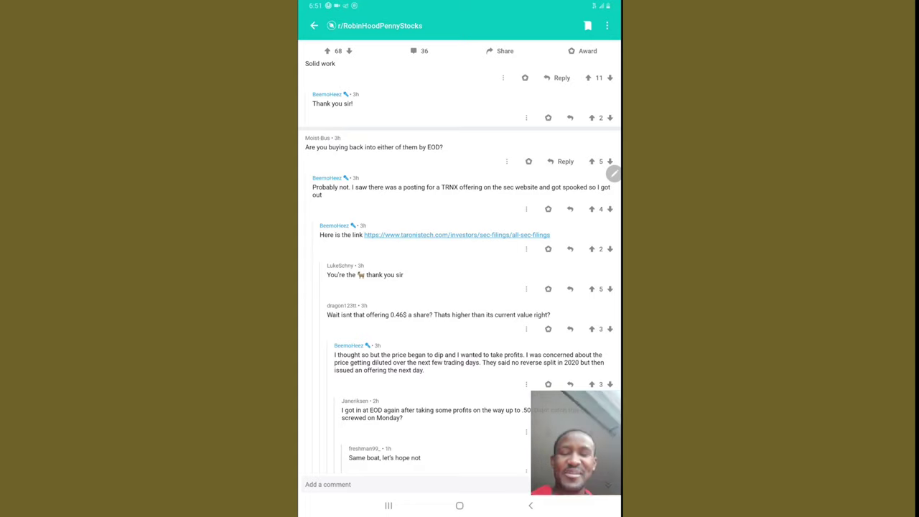
{"action": "scroll", "scroll_direction": "down", "scroll_amount": 3}
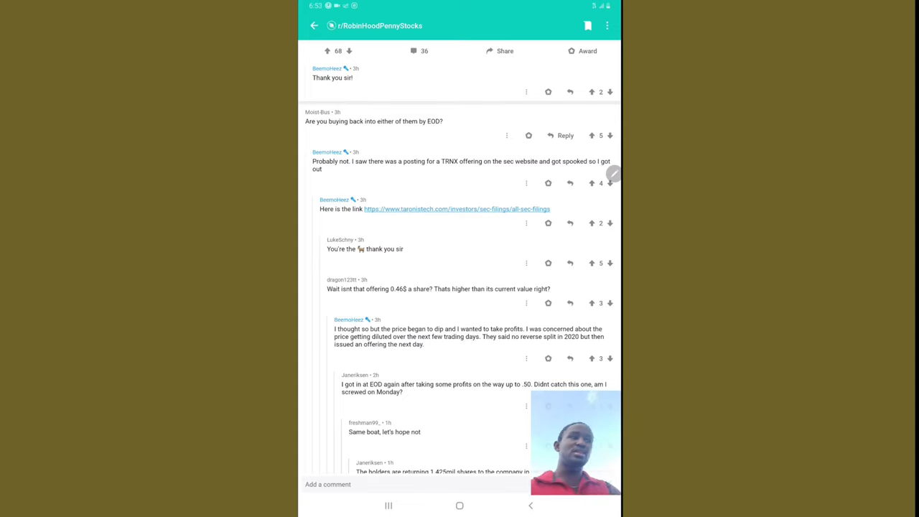
{"action": "scroll", "scroll_direction": "down", "scroll_amount": 3}
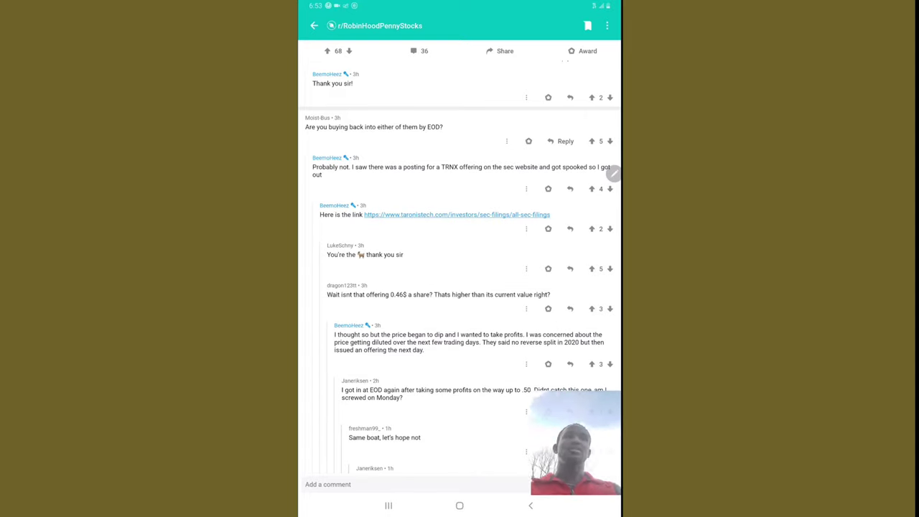